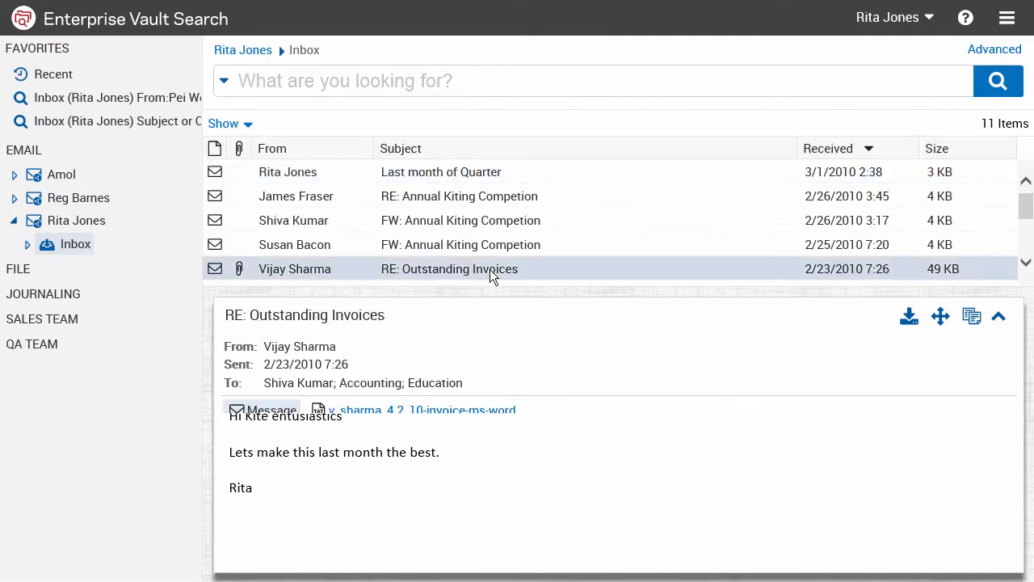
Step: Open the 'RE: Outstanding Invoices' email in a new window and view its .doc attachment
left_click(469, 409)
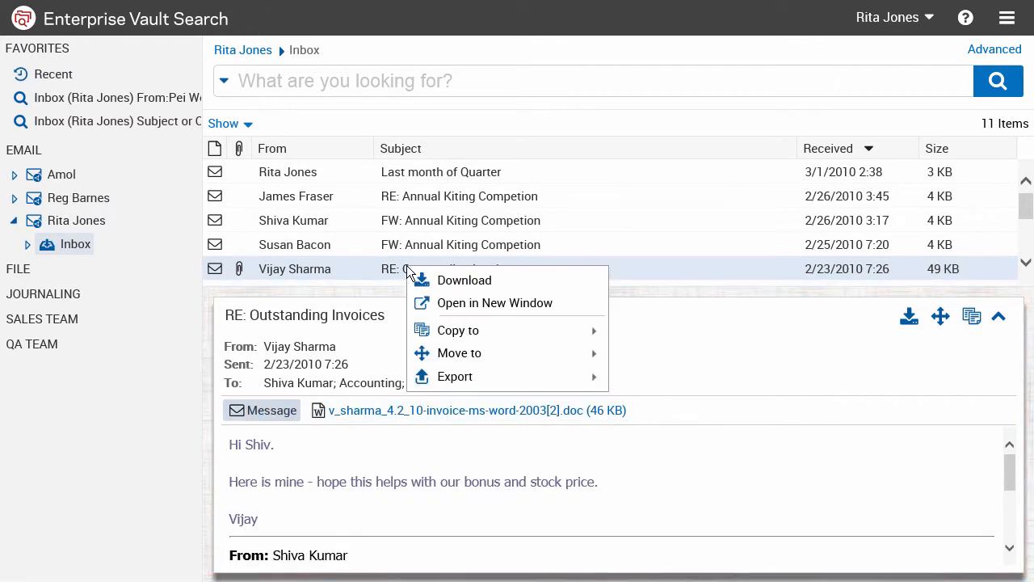
left_click(495, 302)
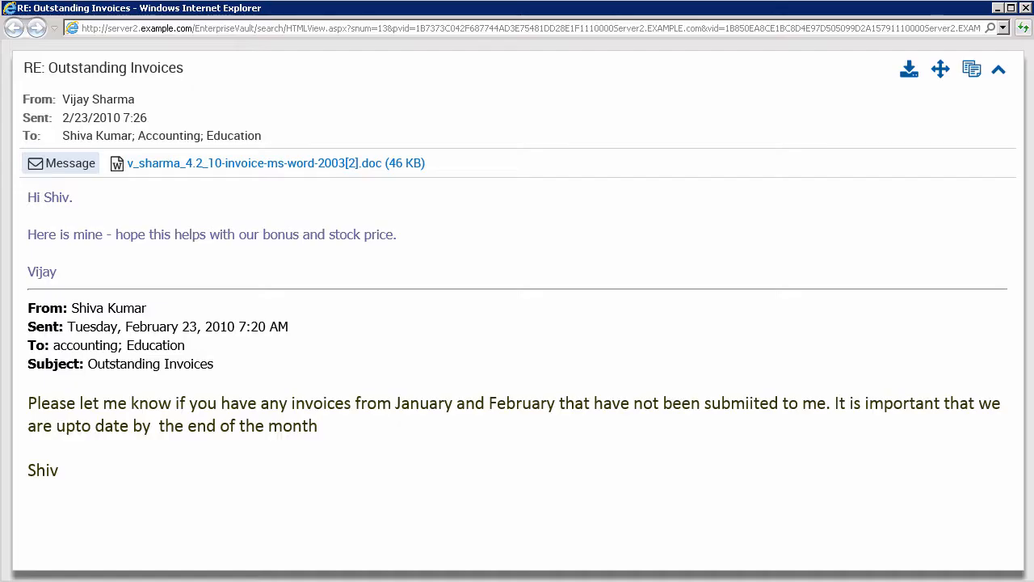
left_click(275, 162)
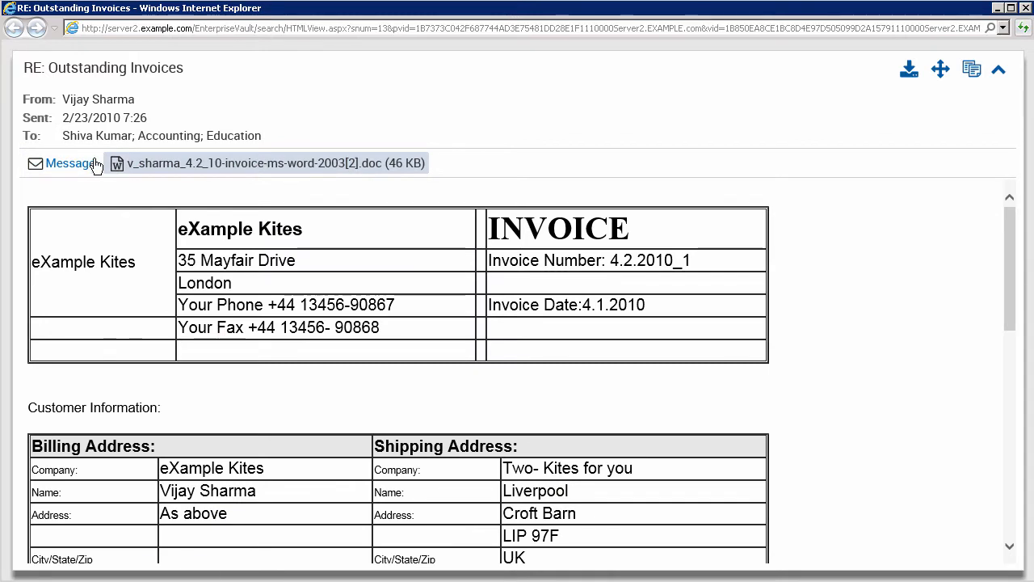
left_click(69, 162)
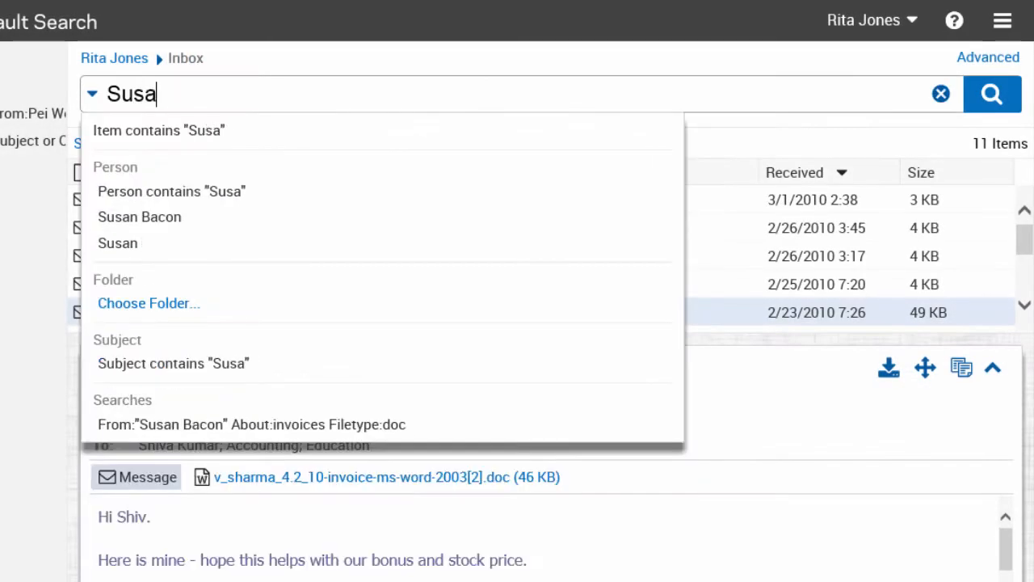
Step: Search for 'Susan' to get six matches, then clear the search to restore the 11-item Inbox
type("n")
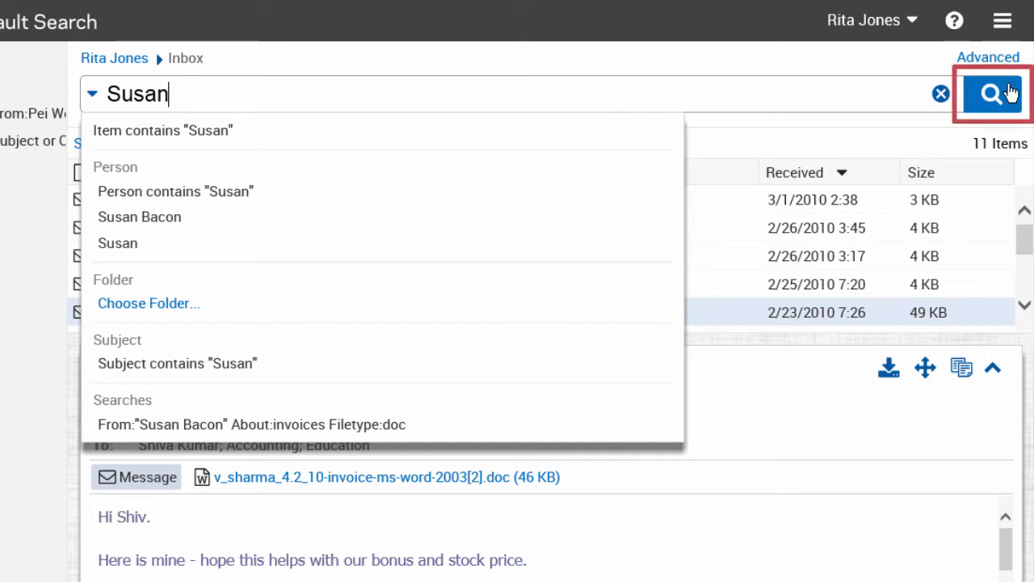
left_click(992, 94)
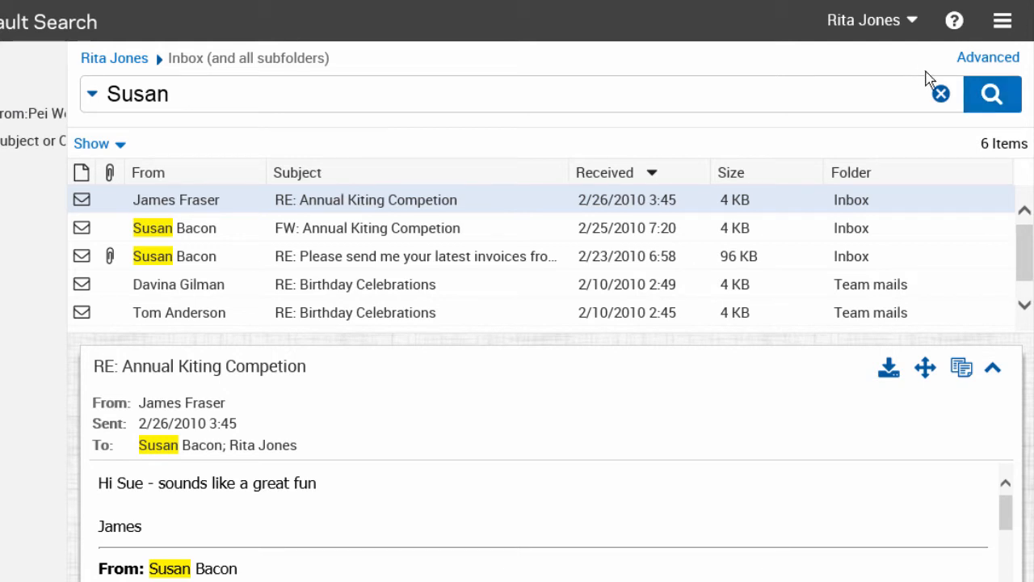
left_click(940, 93)
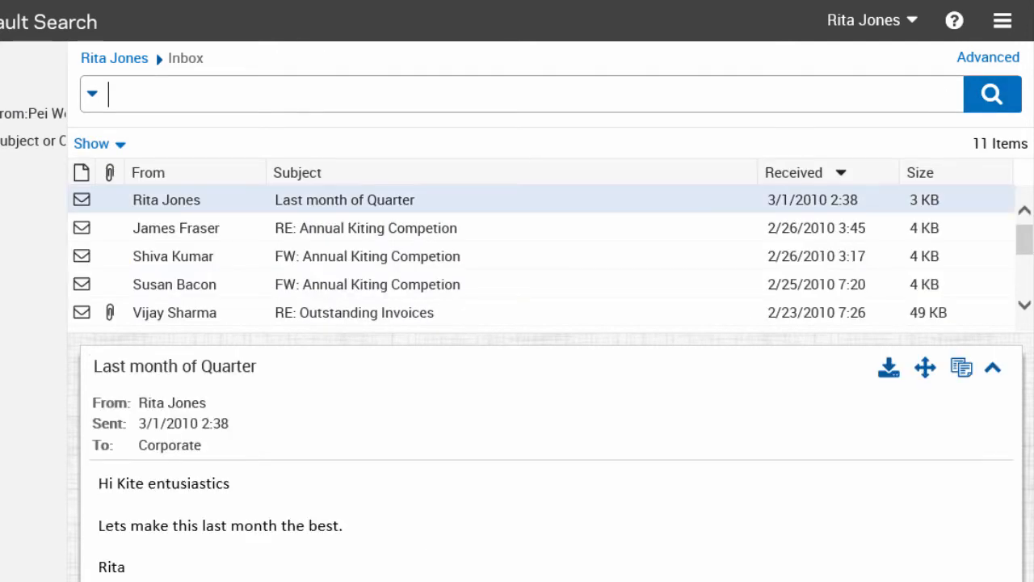
type("Fr")
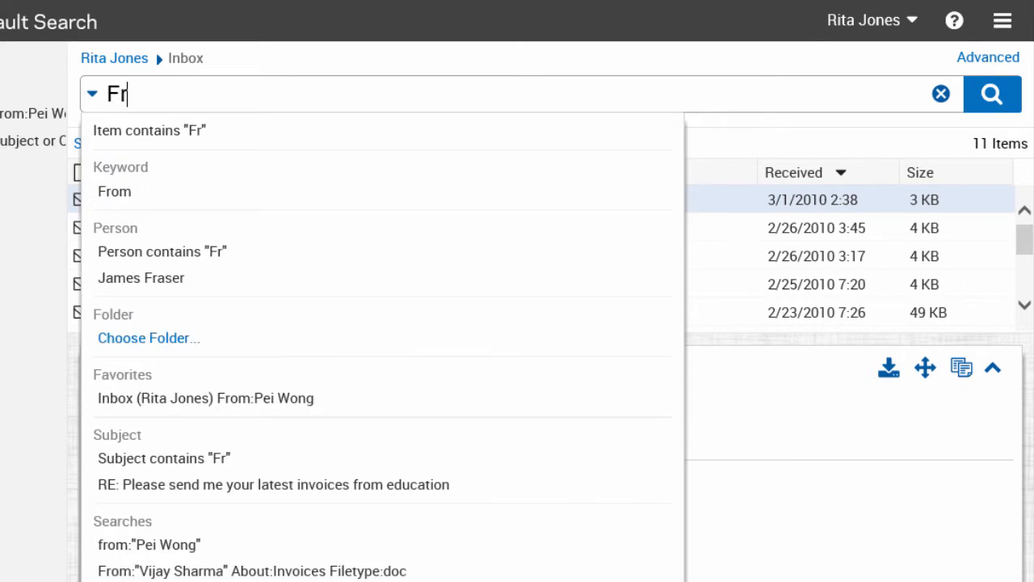
mouse_move(114, 191)
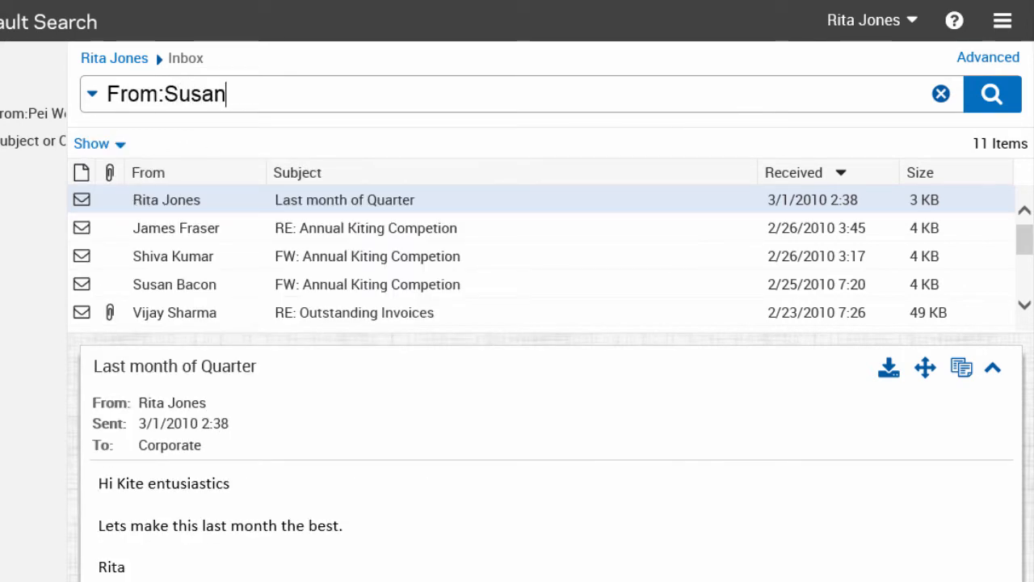
type("ab")
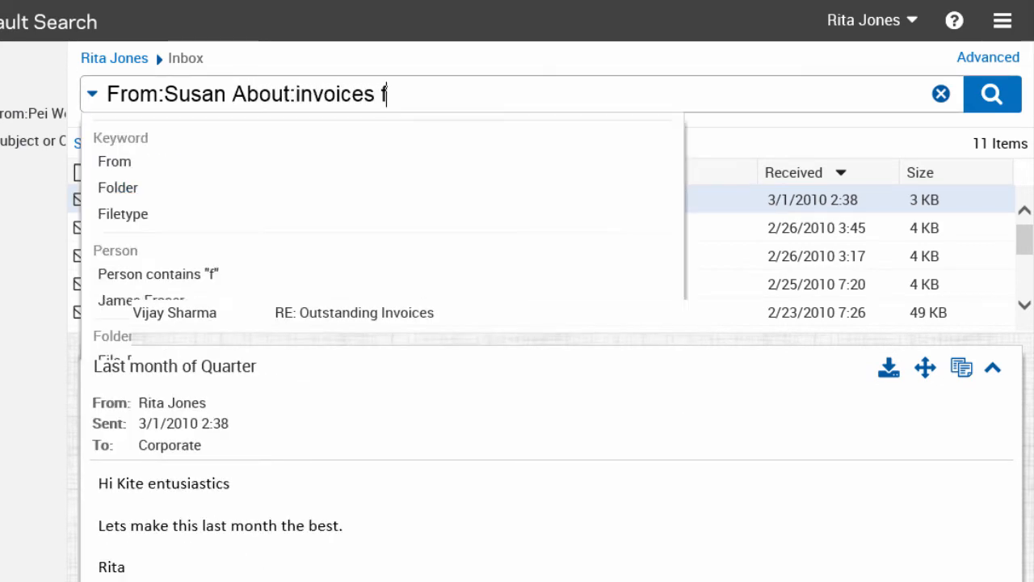
type("ile")
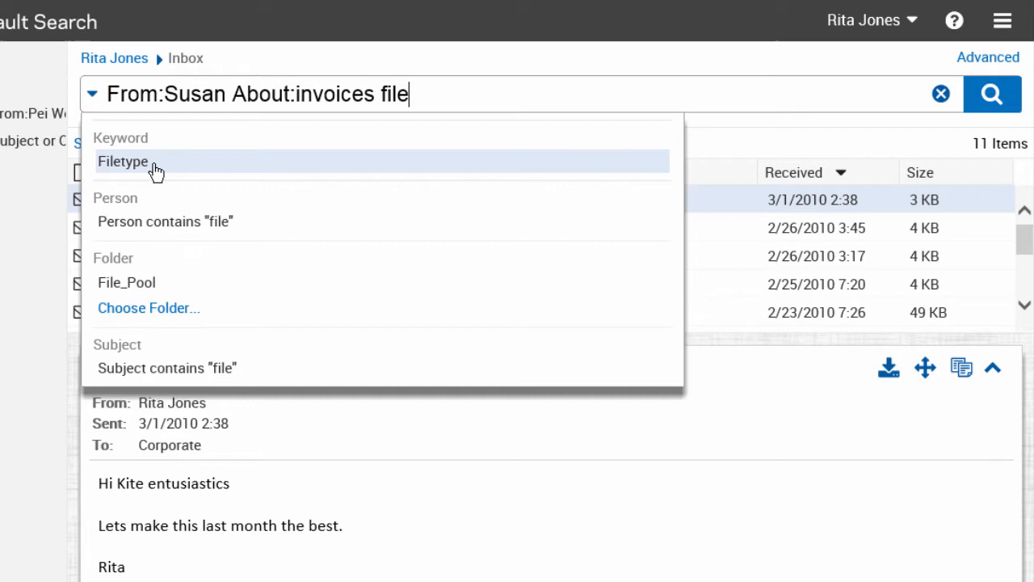
left_click(123, 161)
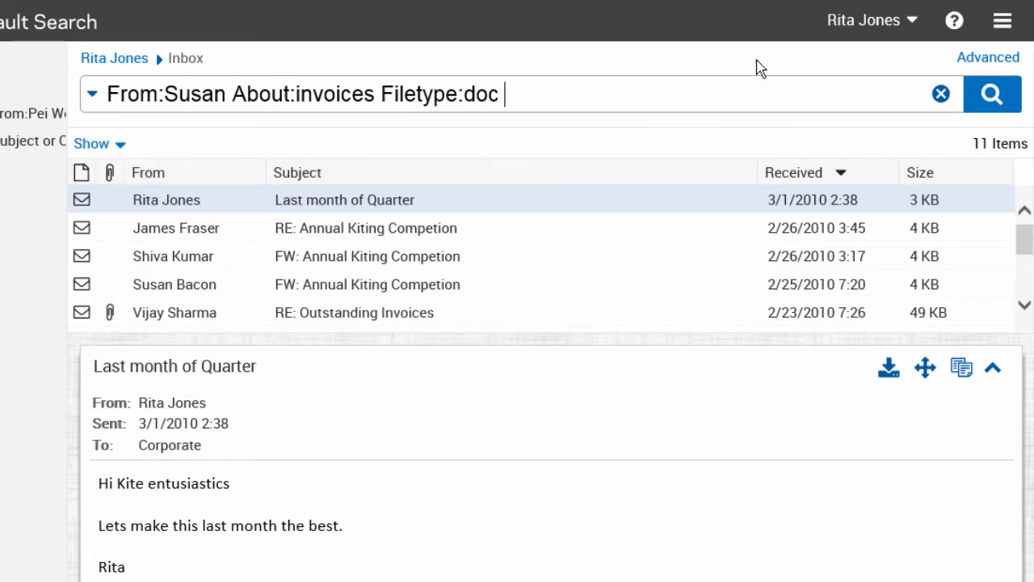
left_click(992, 94)
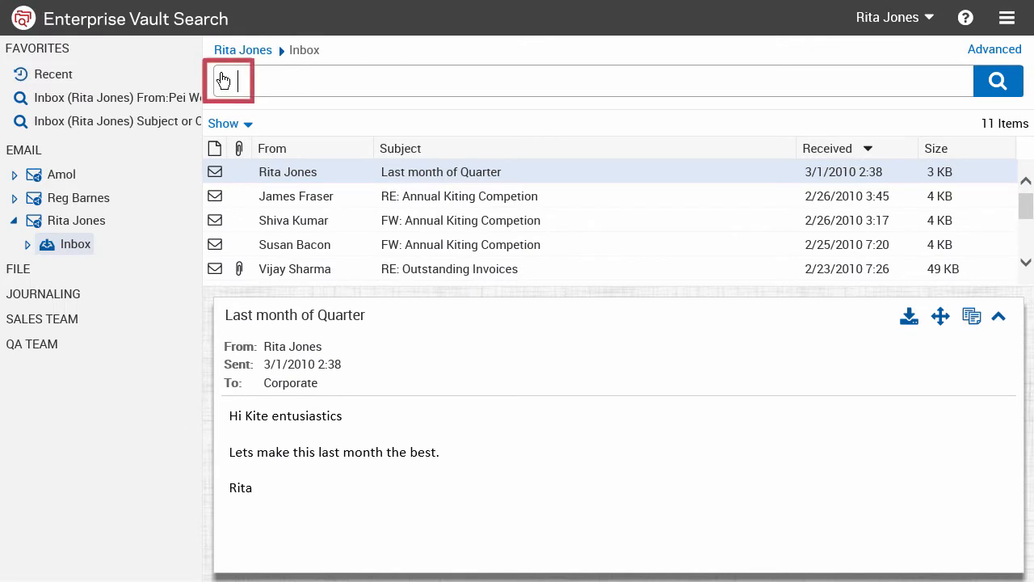
left_click(225, 81)
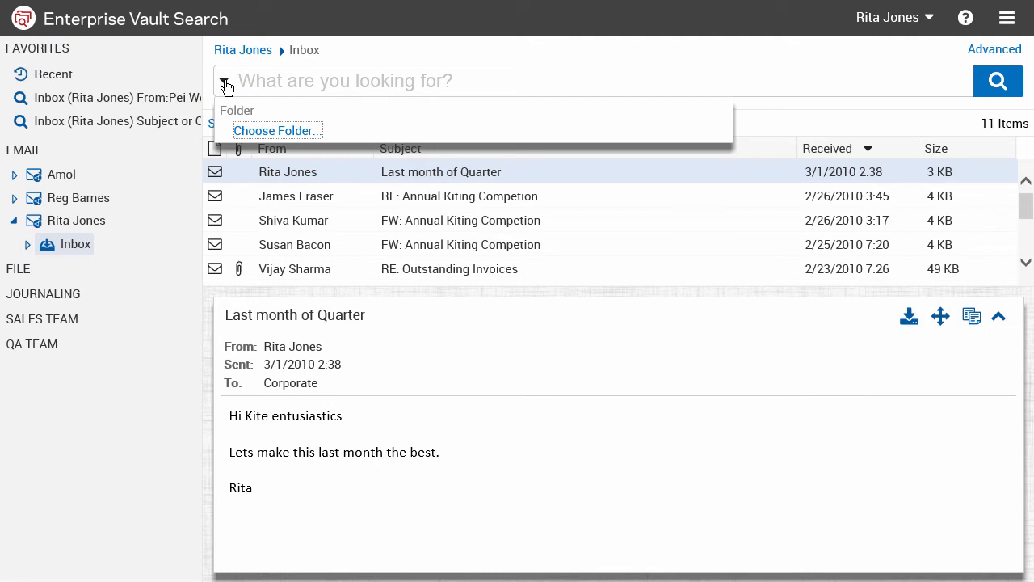
left_click(277, 130)
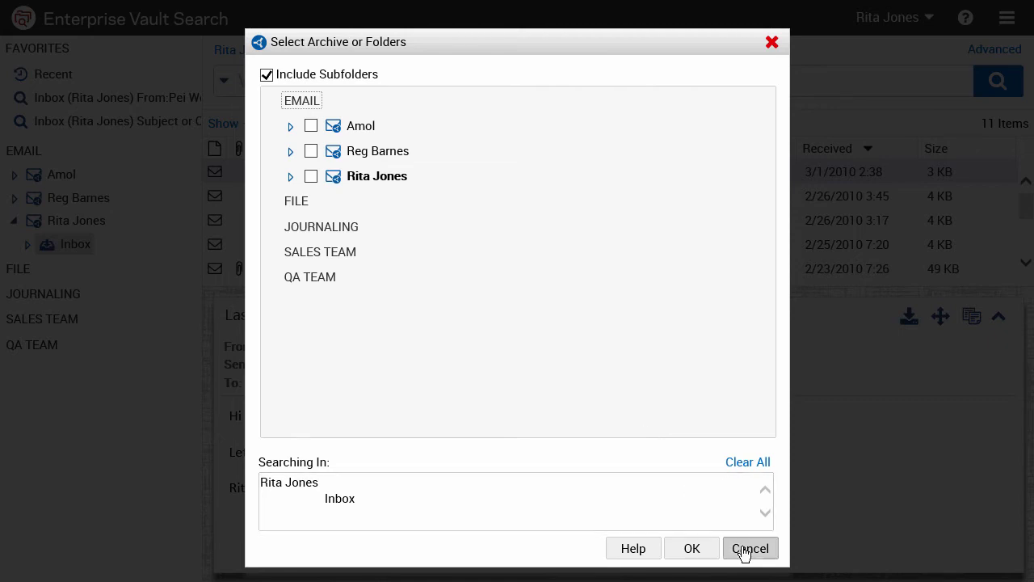
left_click(750, 548)
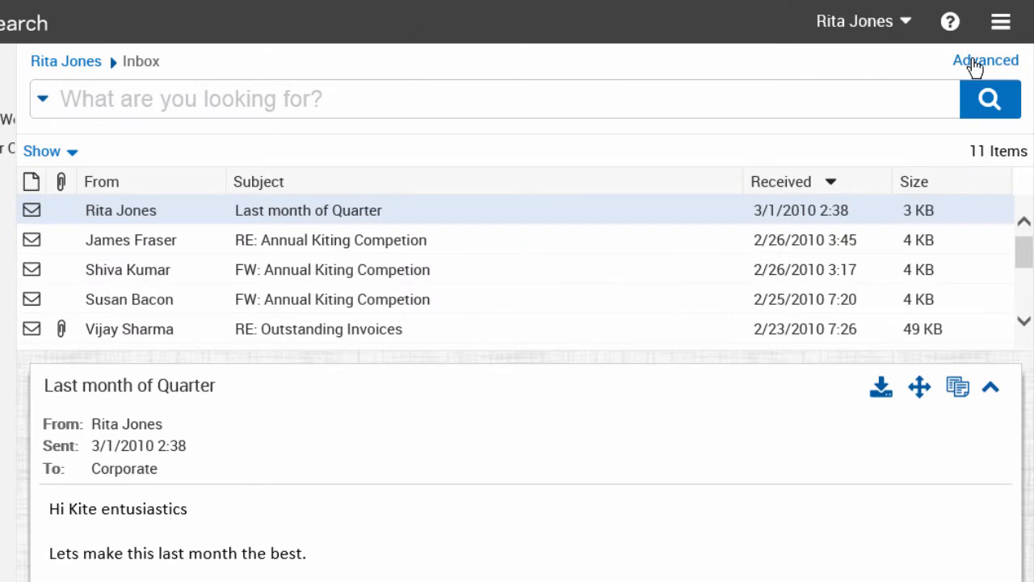
Step: Switch to the Advanced search form and open the first criterion's field list
left_click(985, 59)
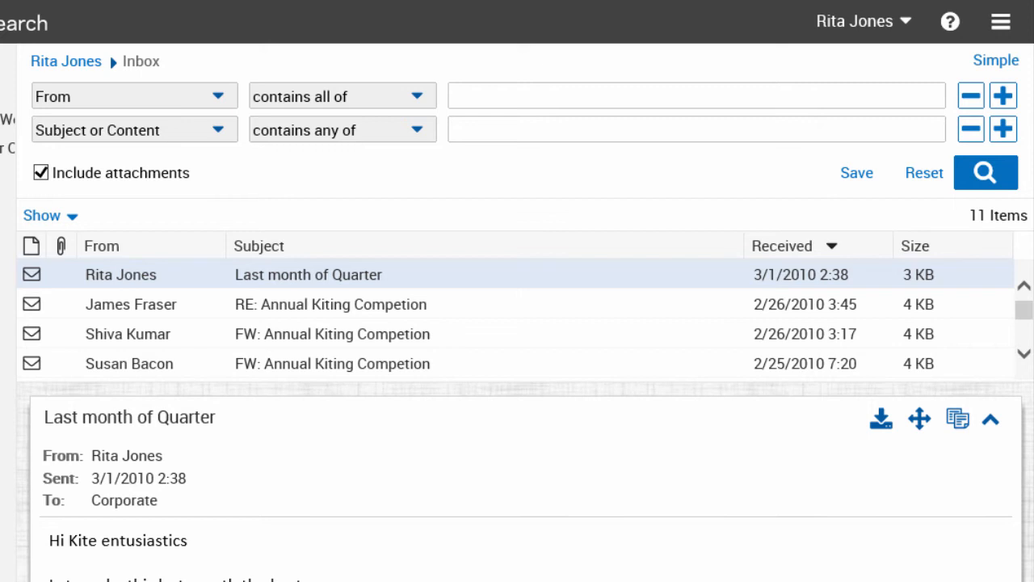
mouse_move(272, 71)
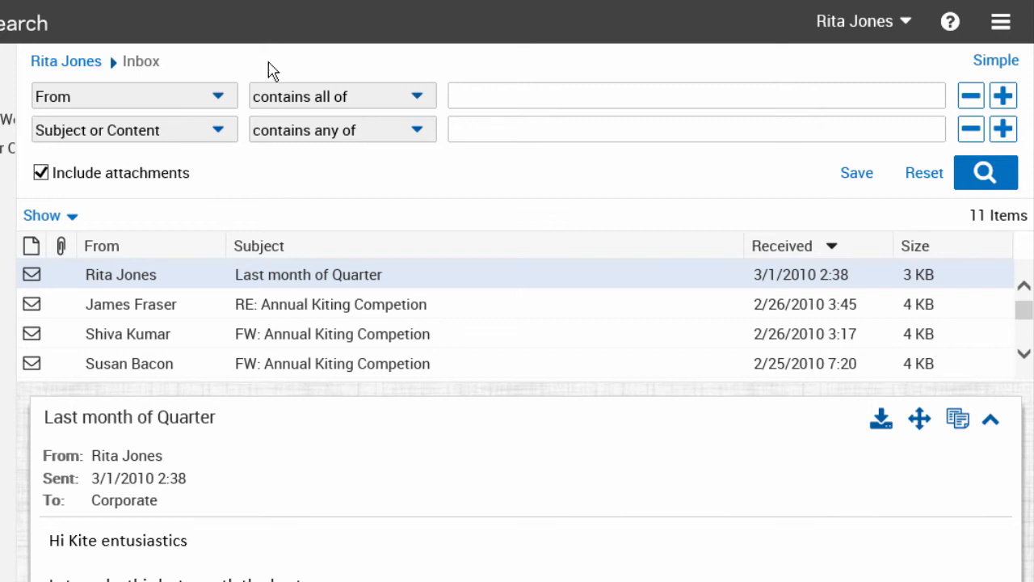
left_click(129, 95)
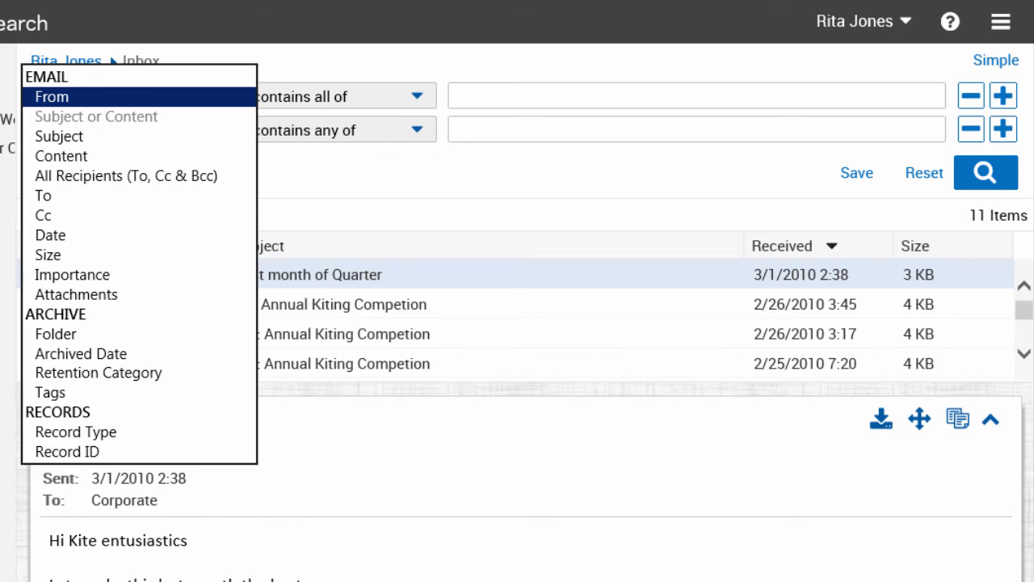
type("Sus")
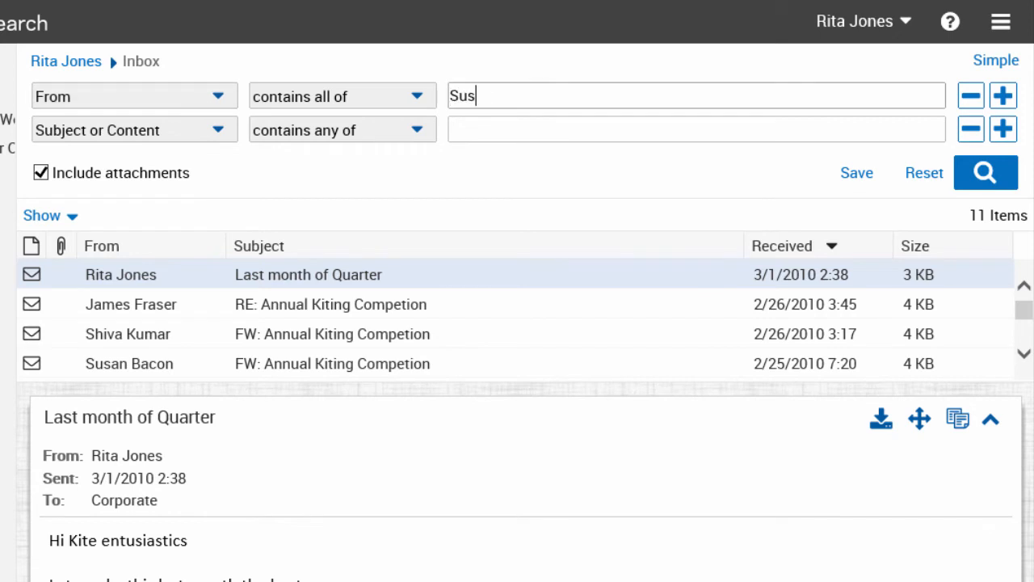
left_click(133, 95)
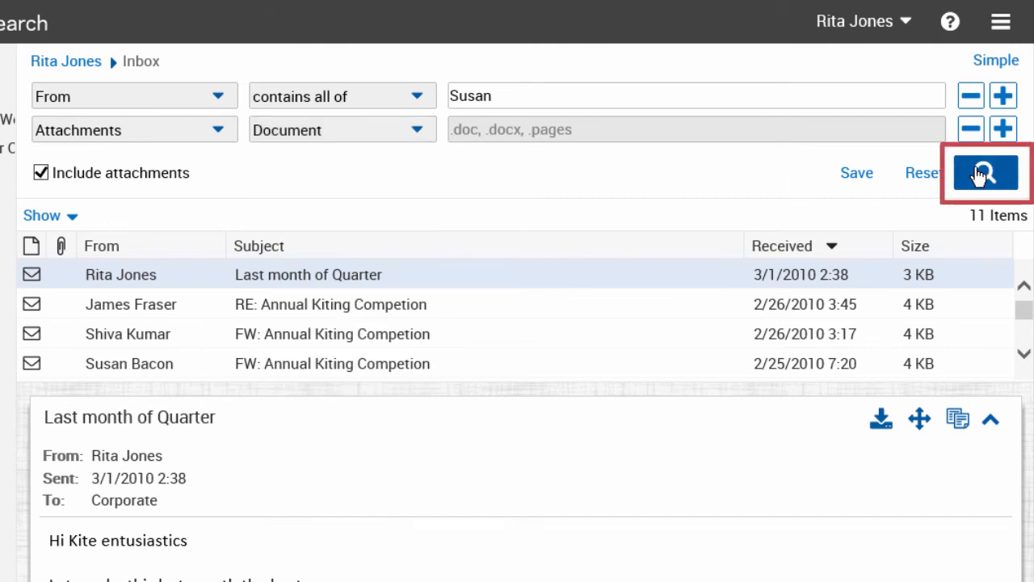
left_click(984, 173)
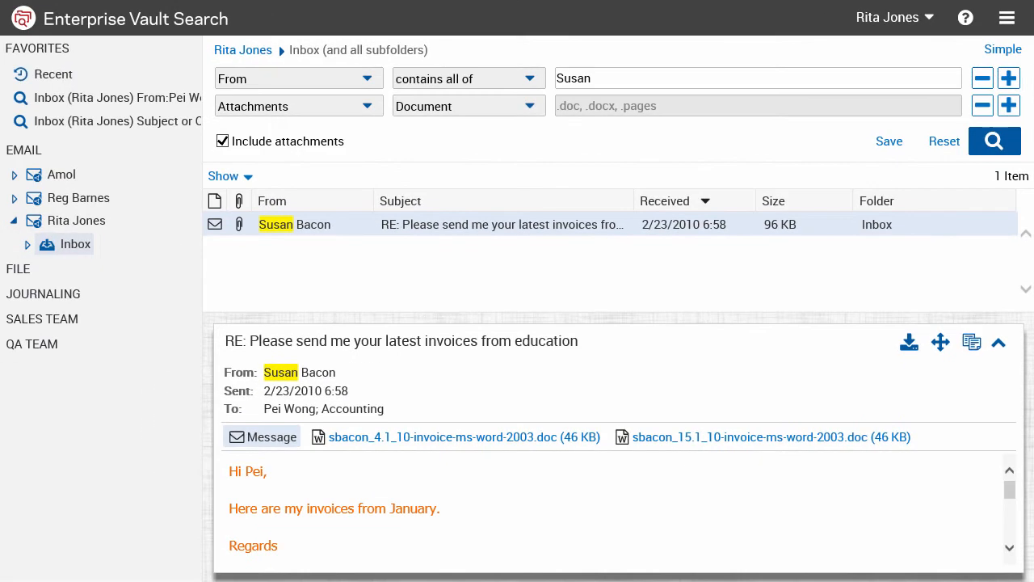
mouse_move(553, 209)
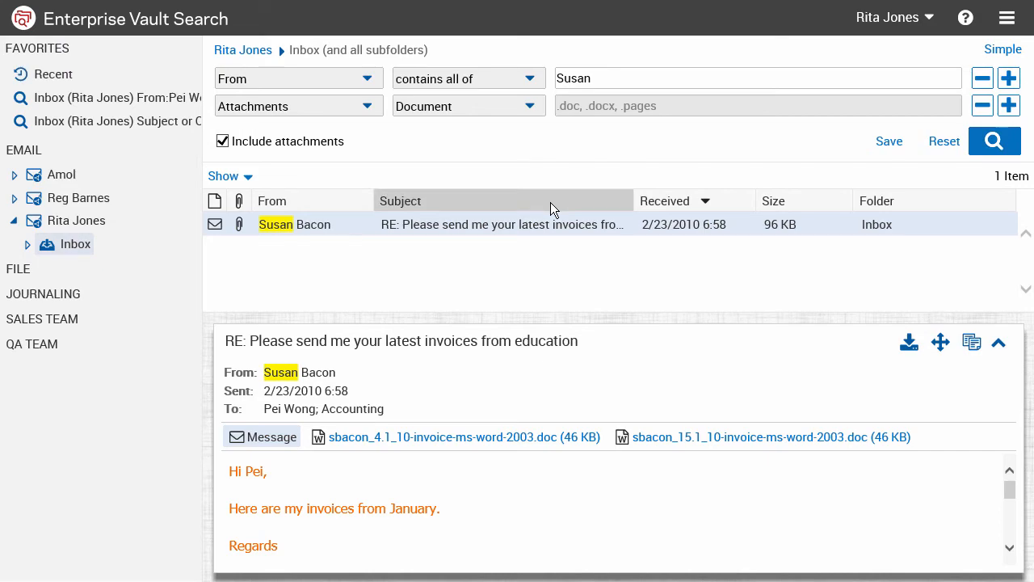